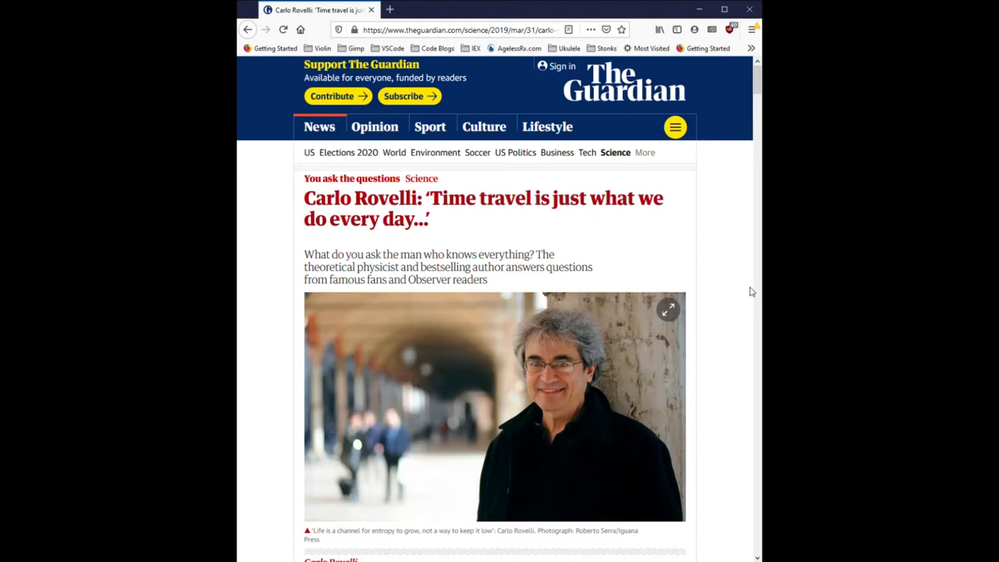
scroll(down, 3)
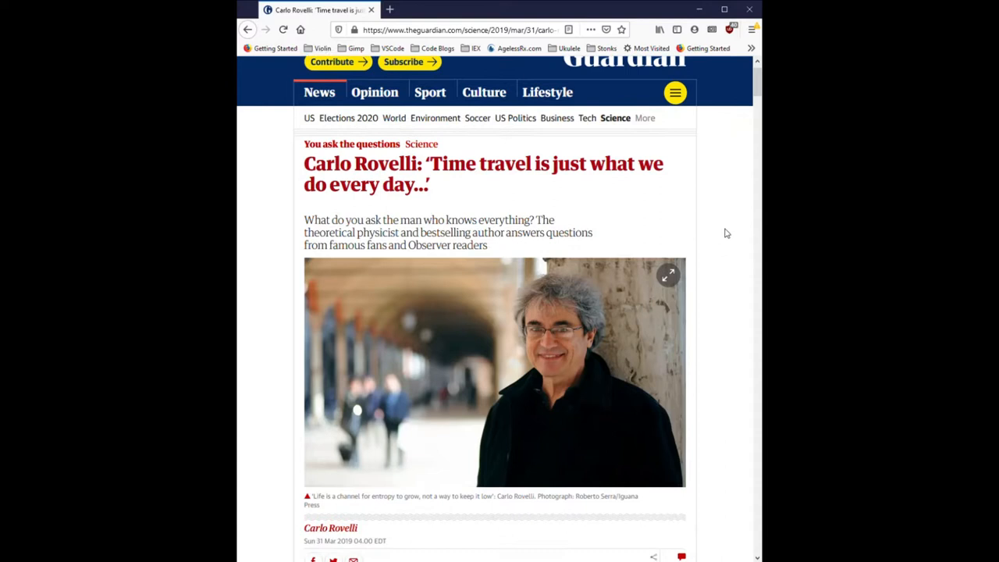
scroll(down, 3)
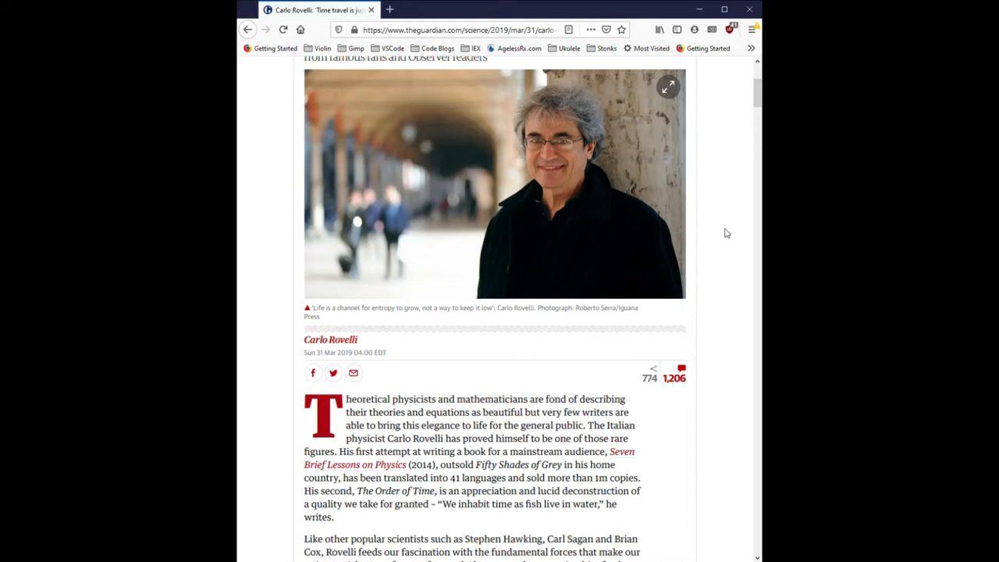
scroll(down, 3)
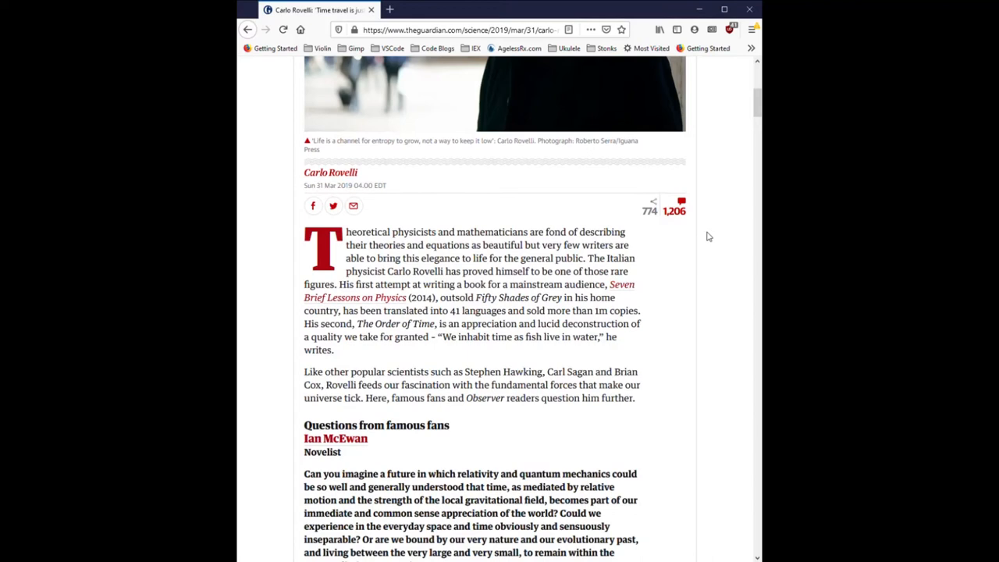
mouse_move(722, 242)
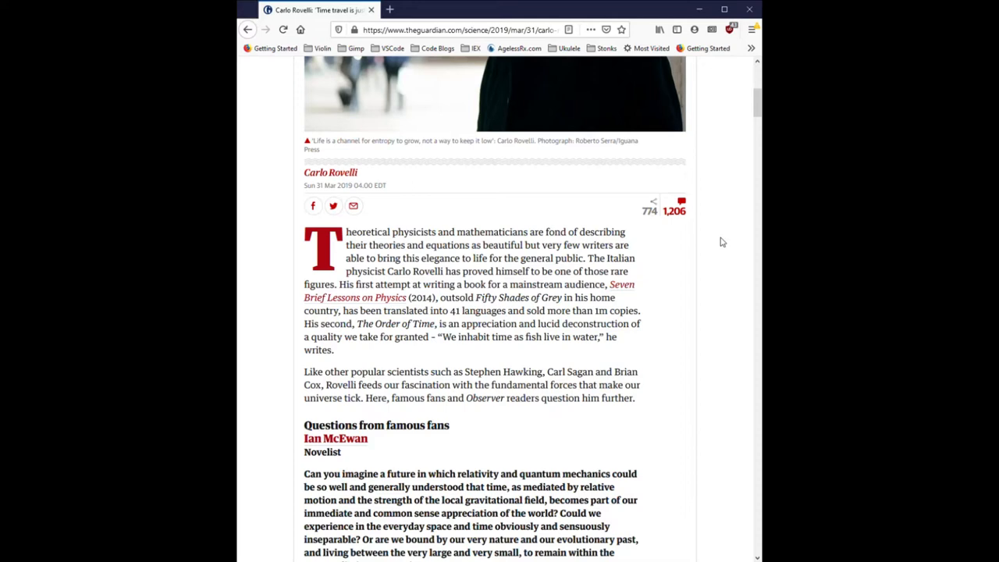
scroll(down, 3)
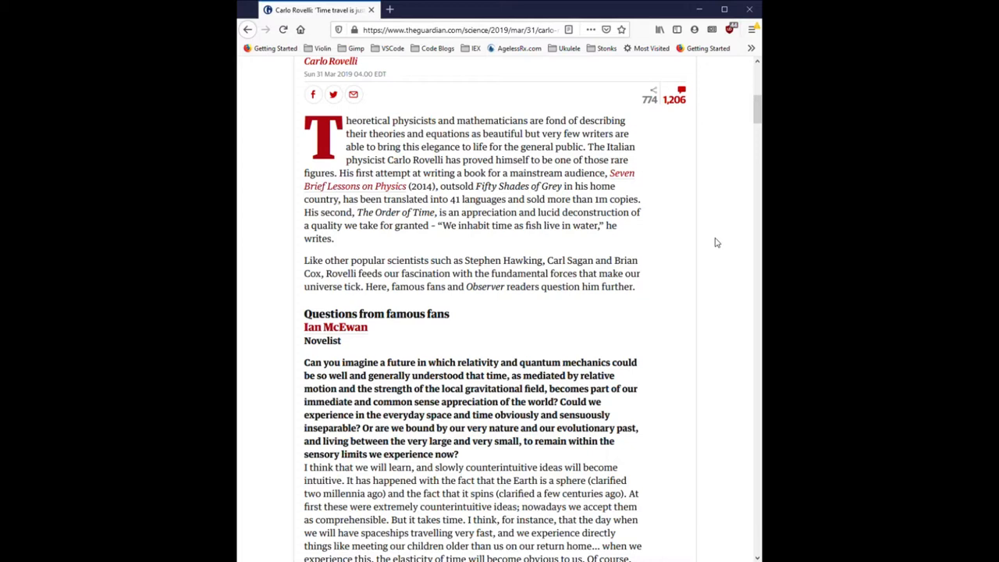
scroll(down, 3)
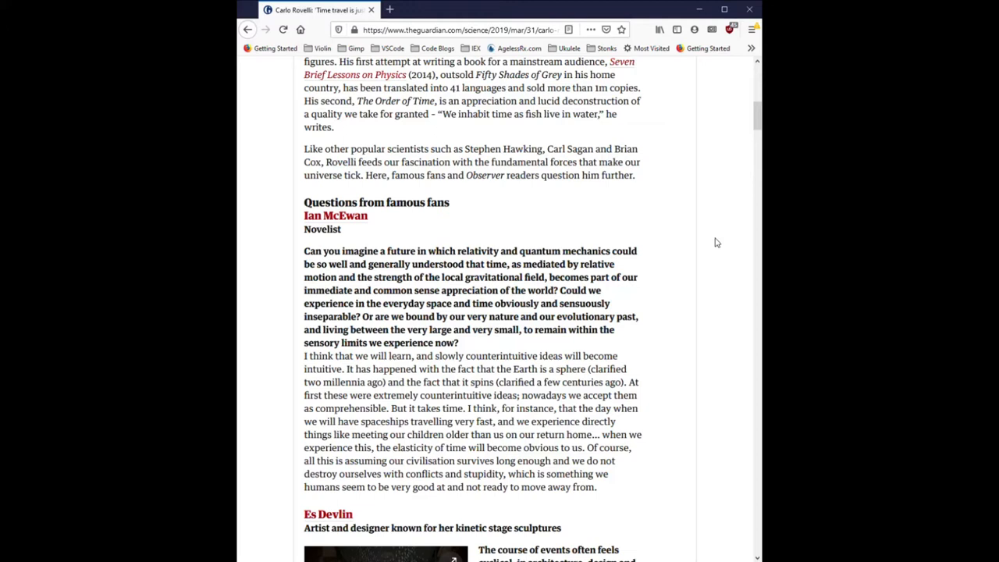
scroll(down, 3)
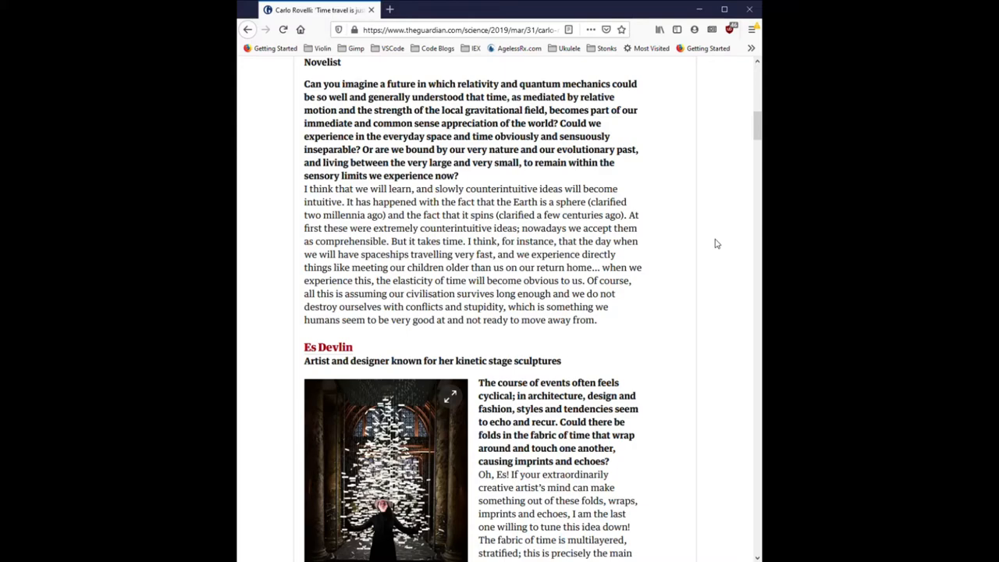
scroll(down, 3)
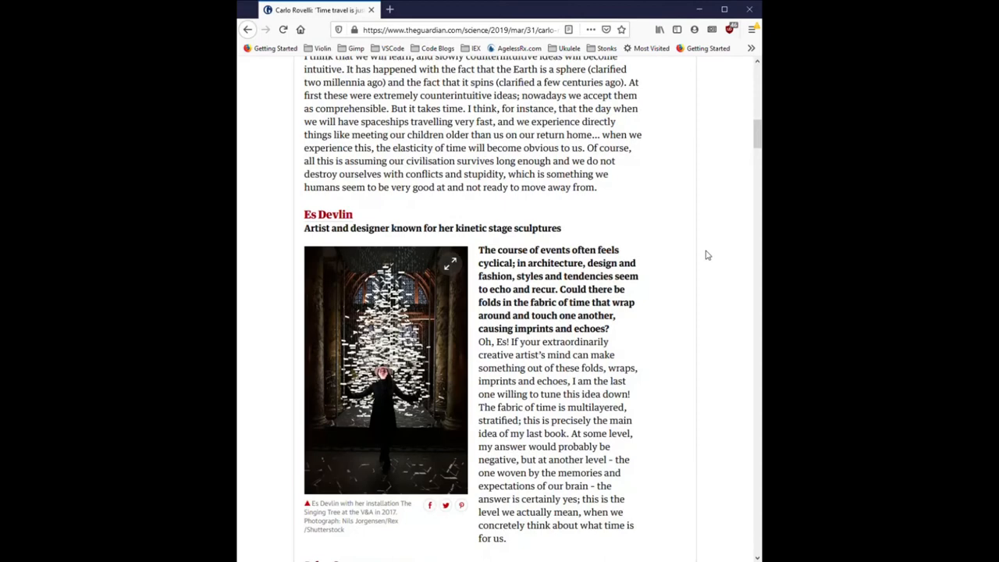
scroll(down, 3)
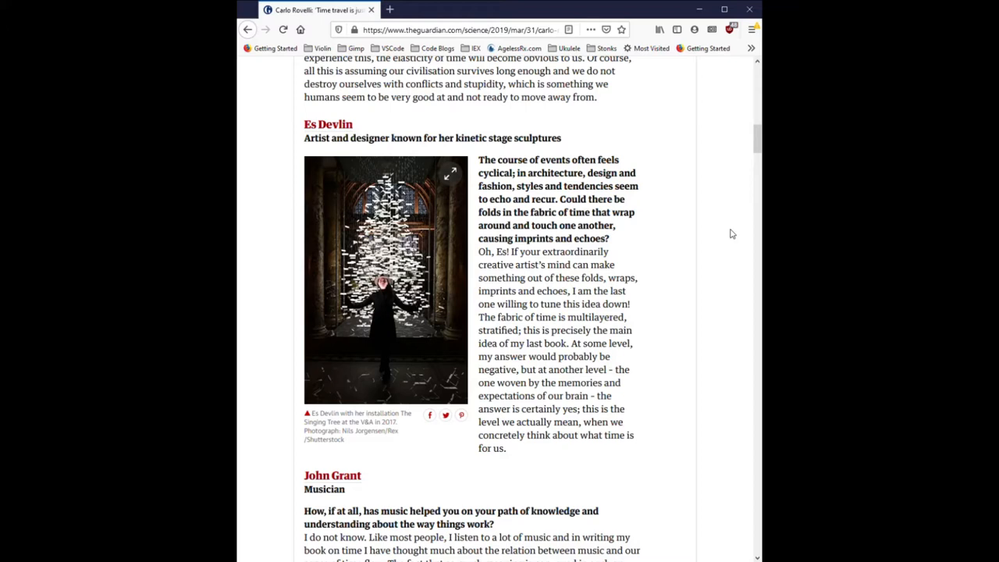
scroll(down, 3)
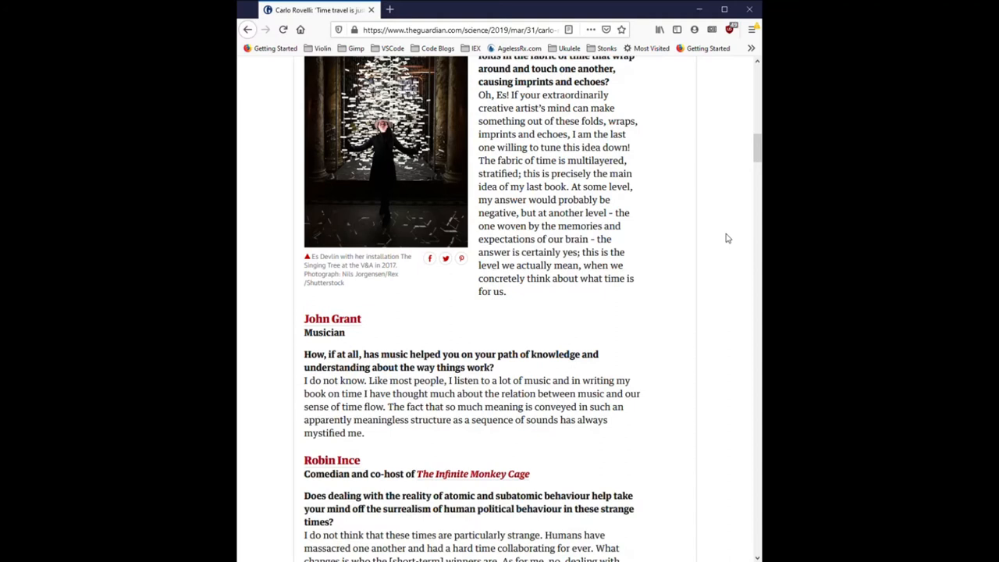
scroll(down, 3)
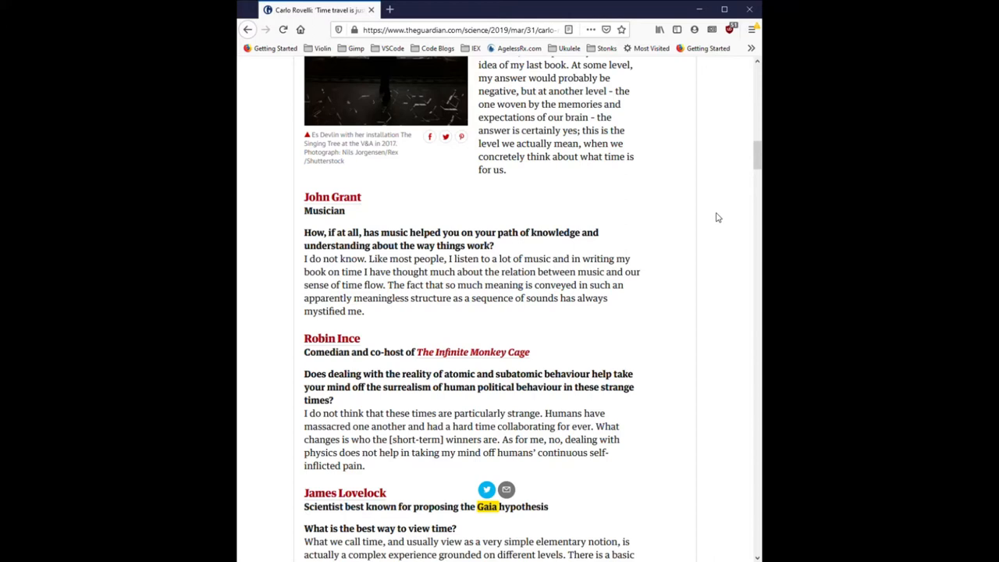
scroll(down, 3)
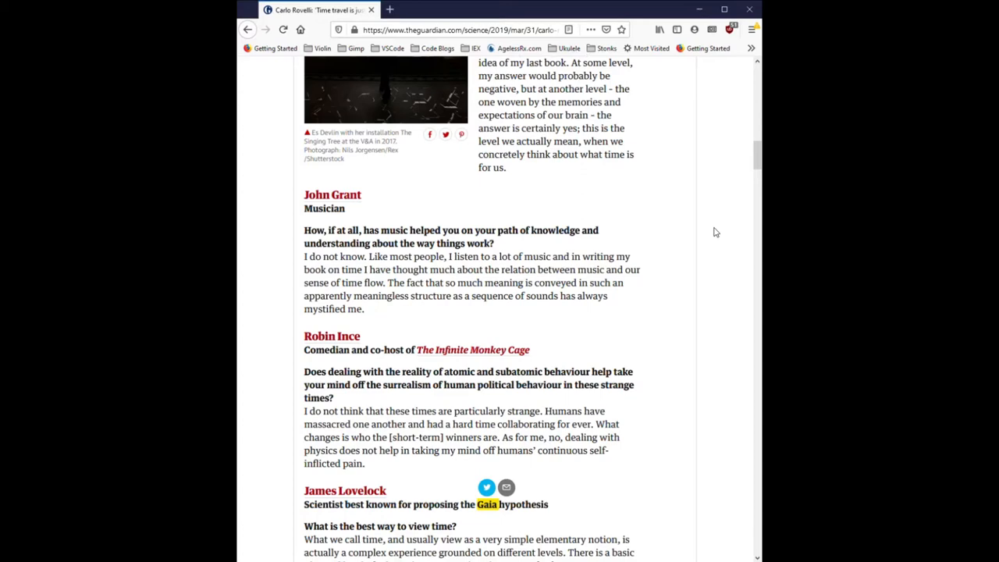
scroll(down, 3)
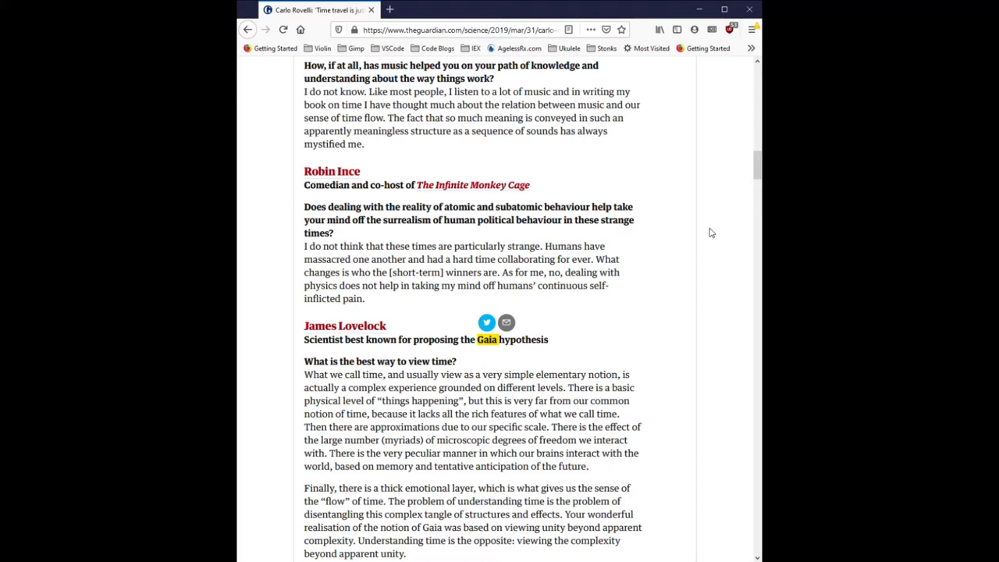
scroll(down, 3)
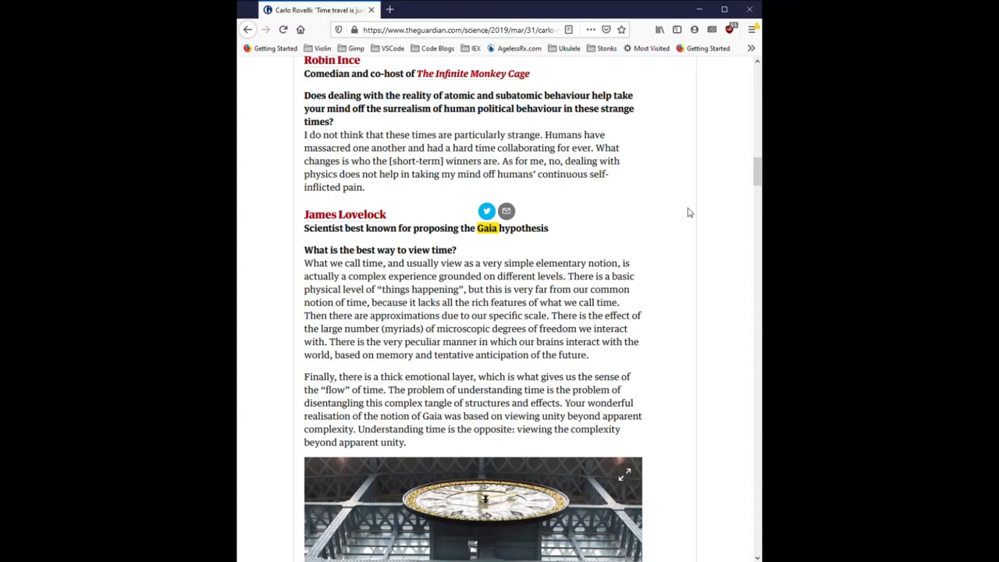
scroll(down, 3)
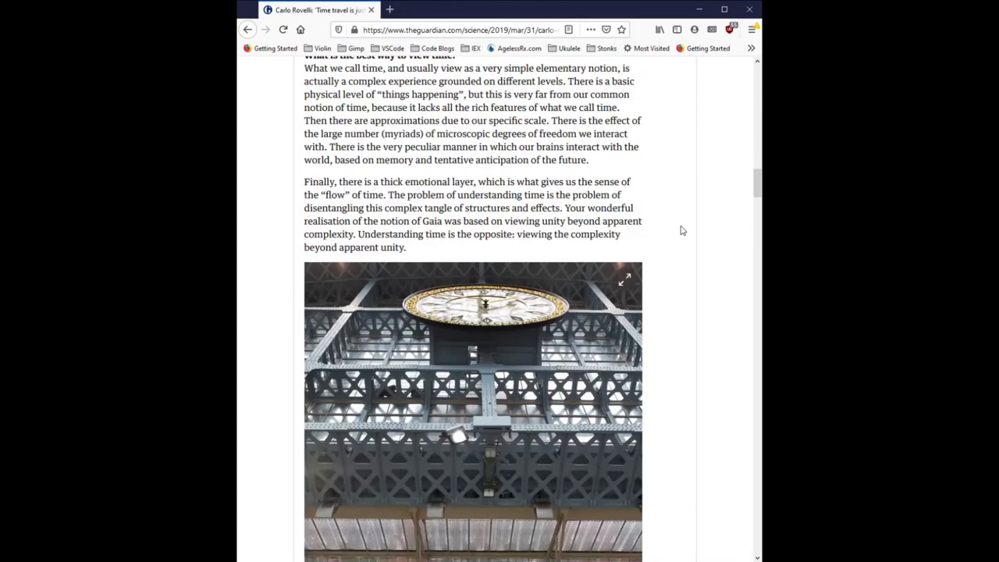
scroll(down, 3)
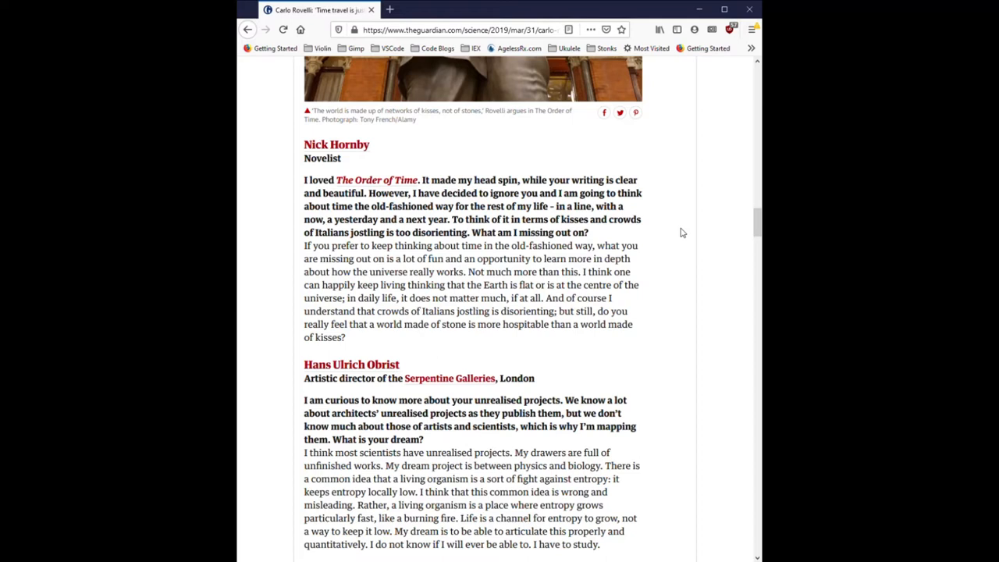
scroll(down, 3)
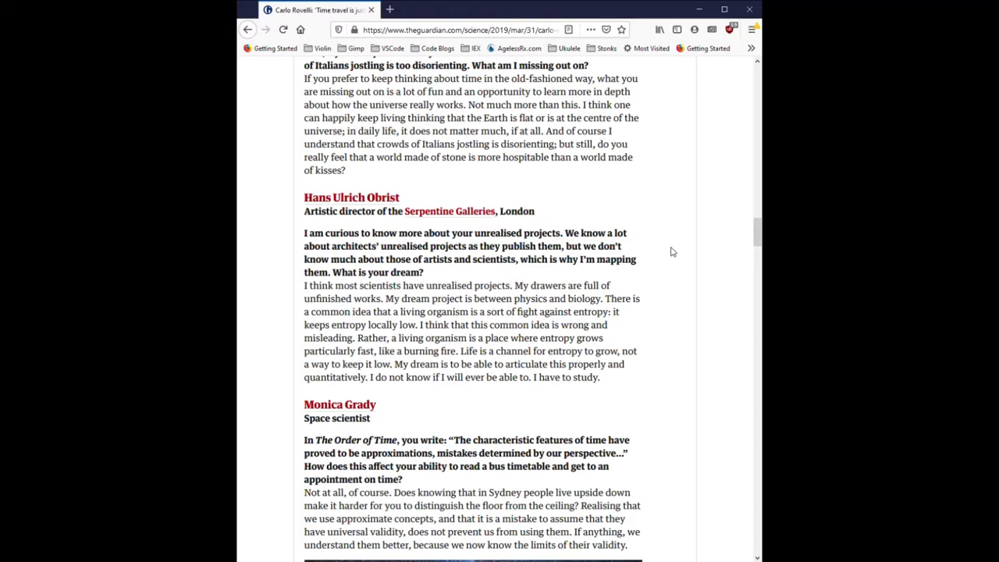
mouse_move(717, 244)
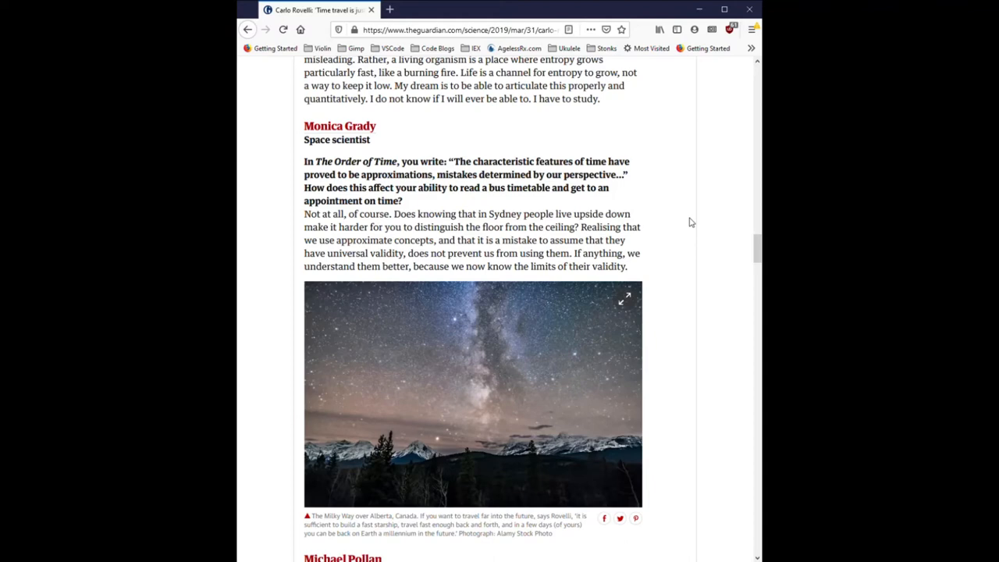
scroll(down, 3)
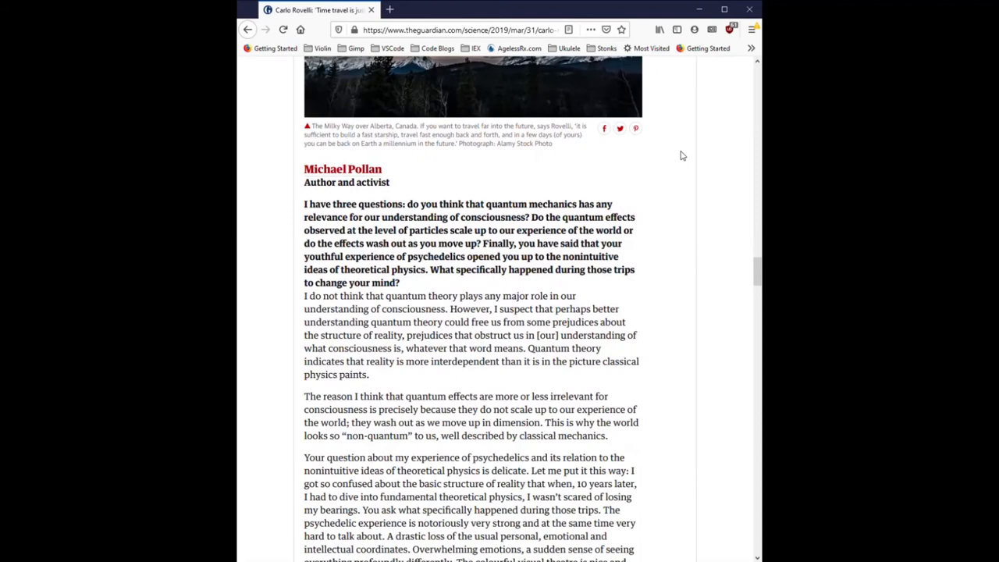
scroll(down, 3)
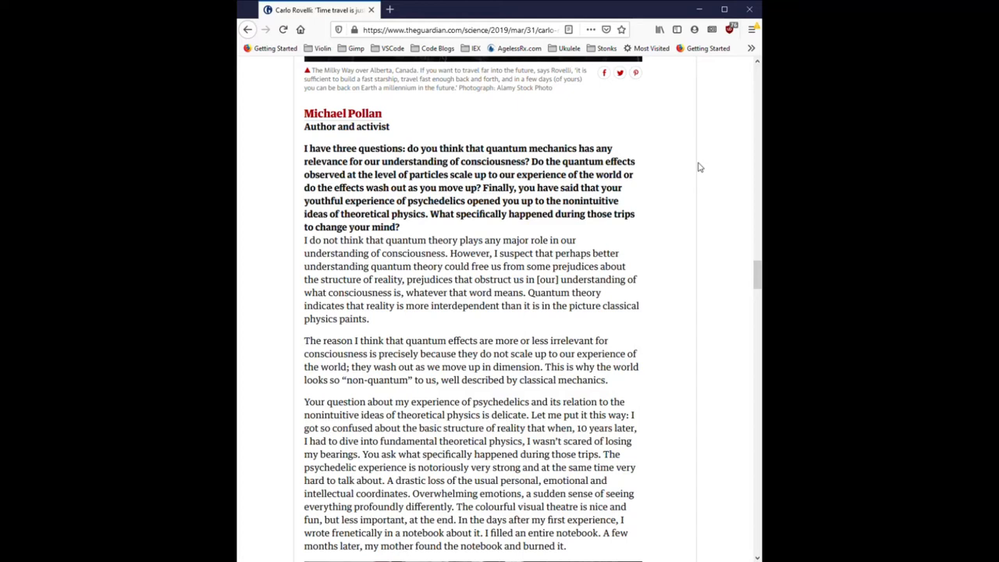
scroll(down, 3)
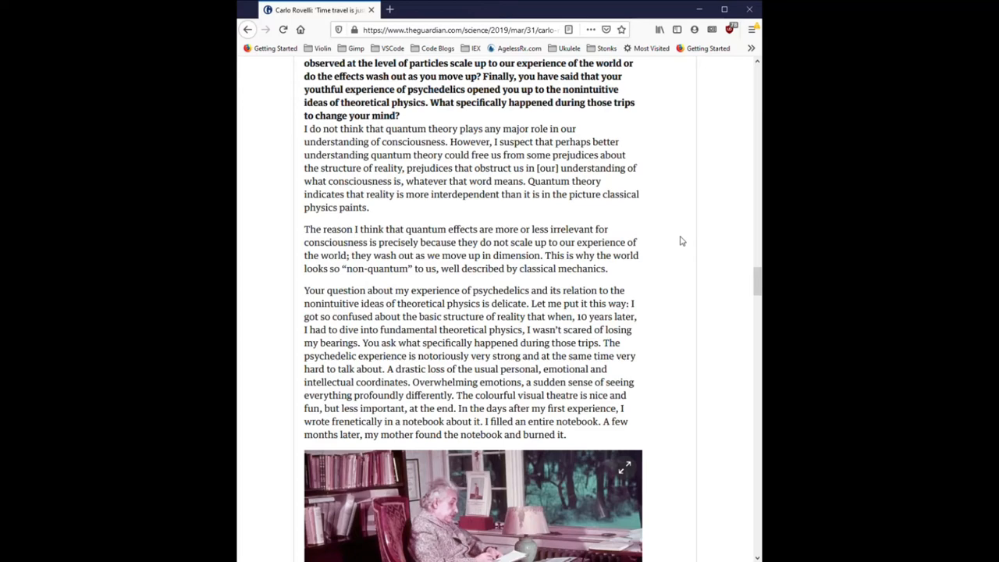
scroll(down, 3)
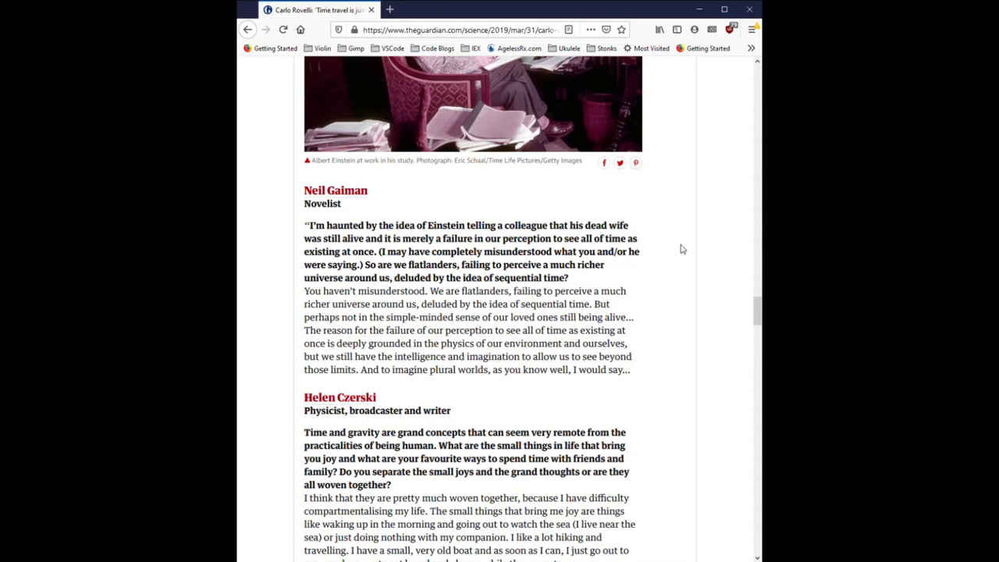
scroll(down, 3)
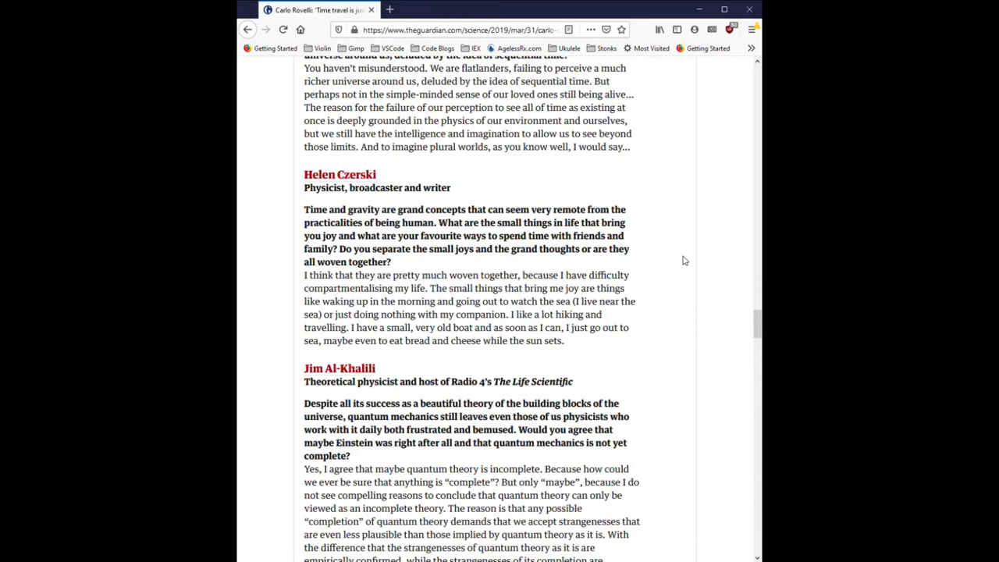
scroll(down, 3)
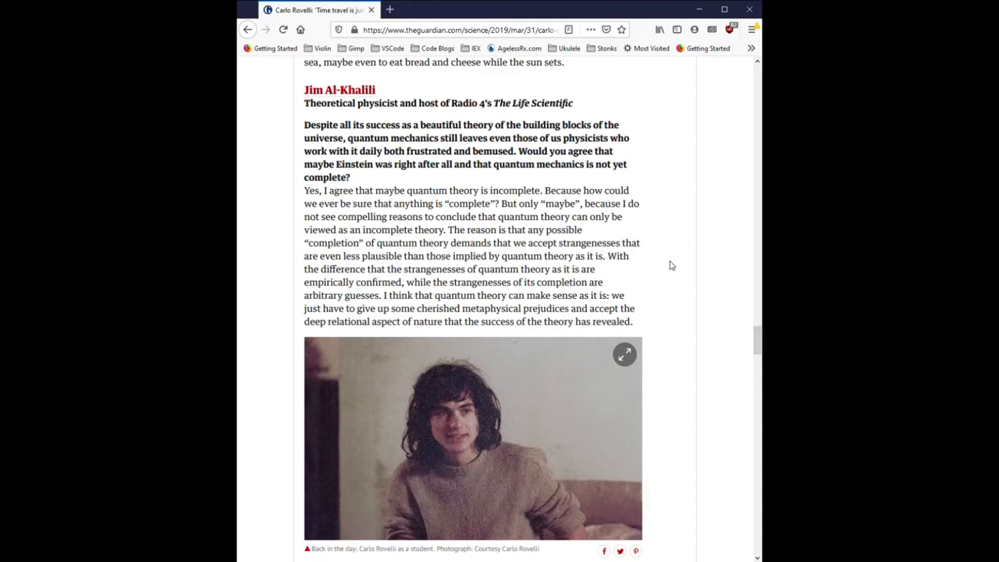
scroll(down, 3)
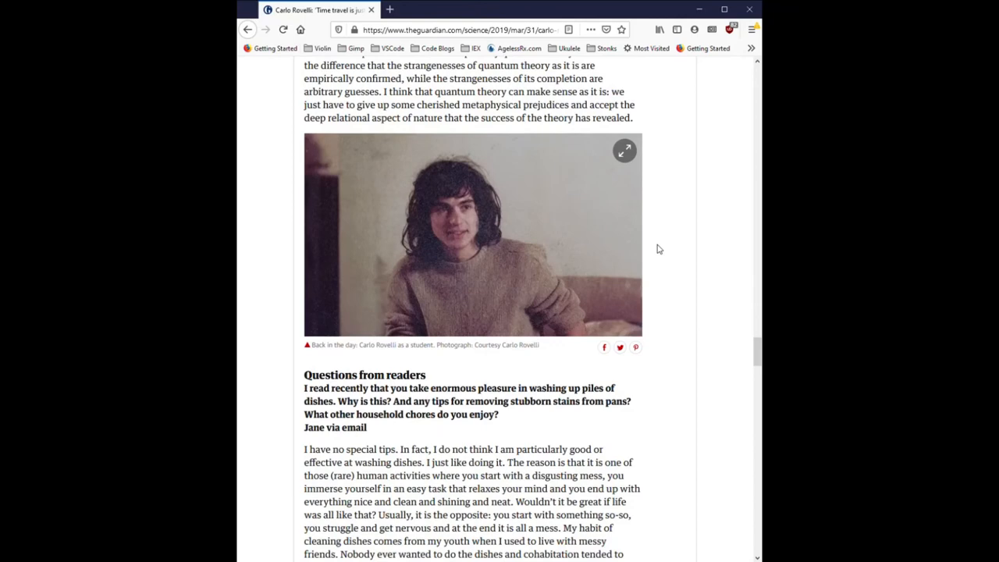
scroll(down, 3)
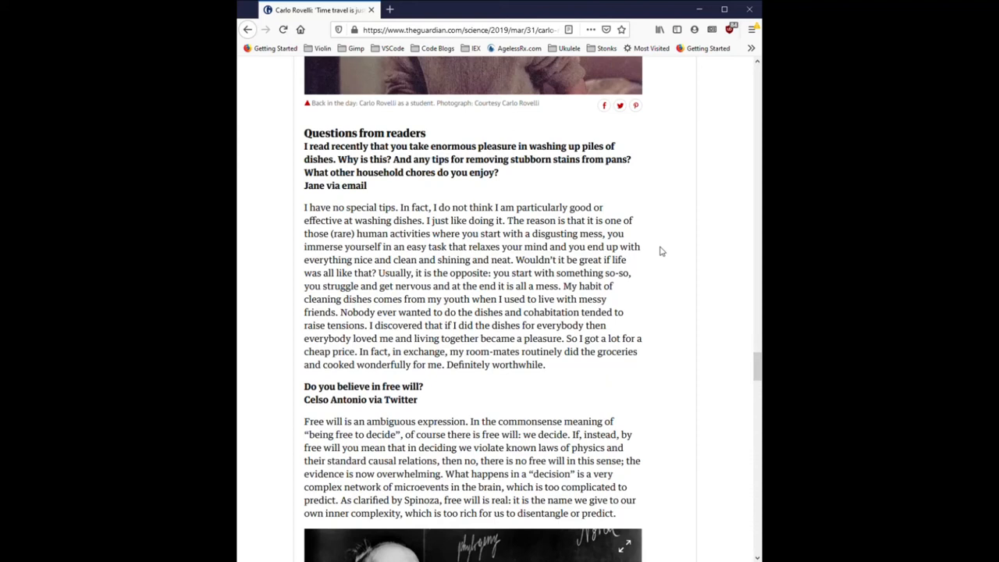
mouse_move(655, 256)
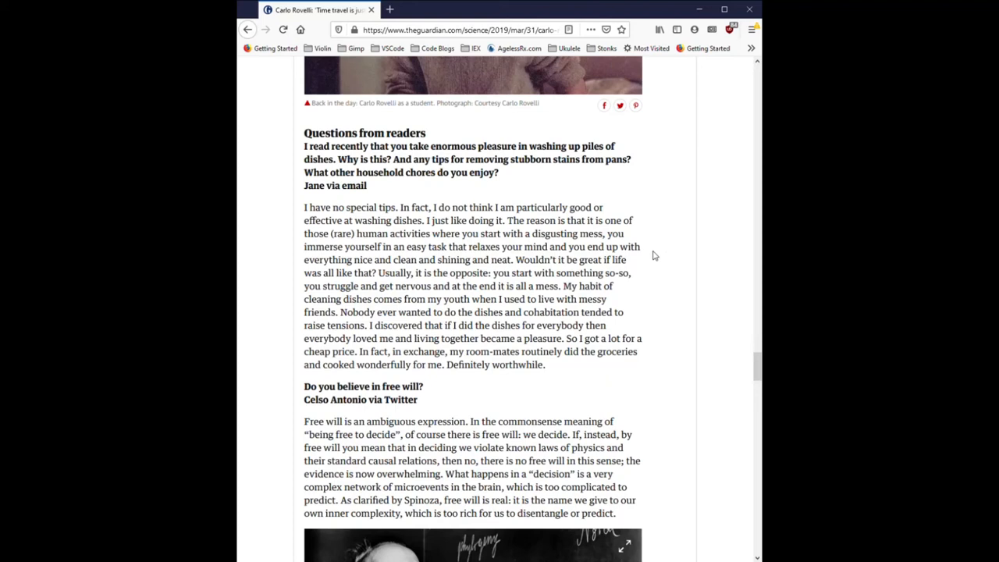
scroll(down, 3)
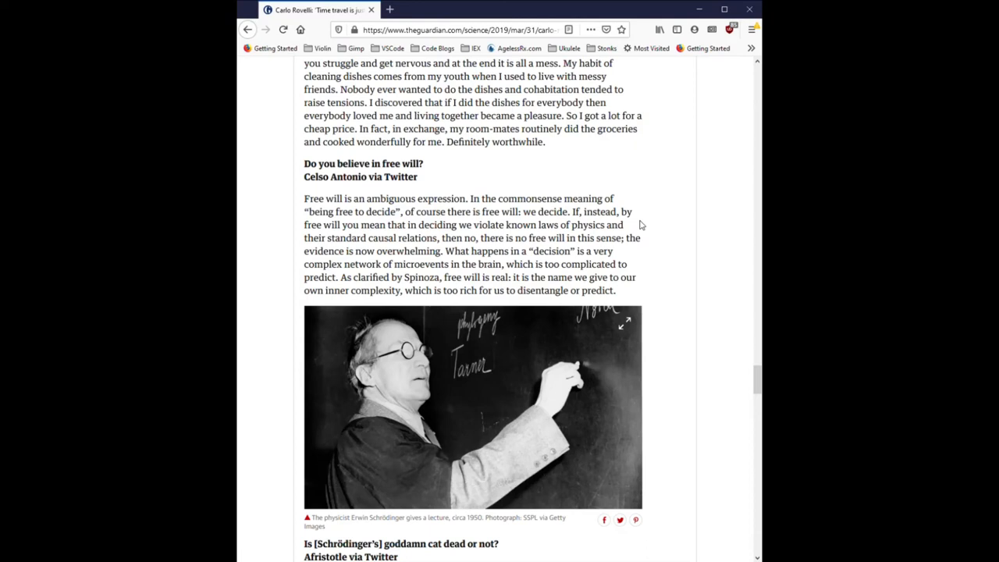
mouse_move(675, 189)
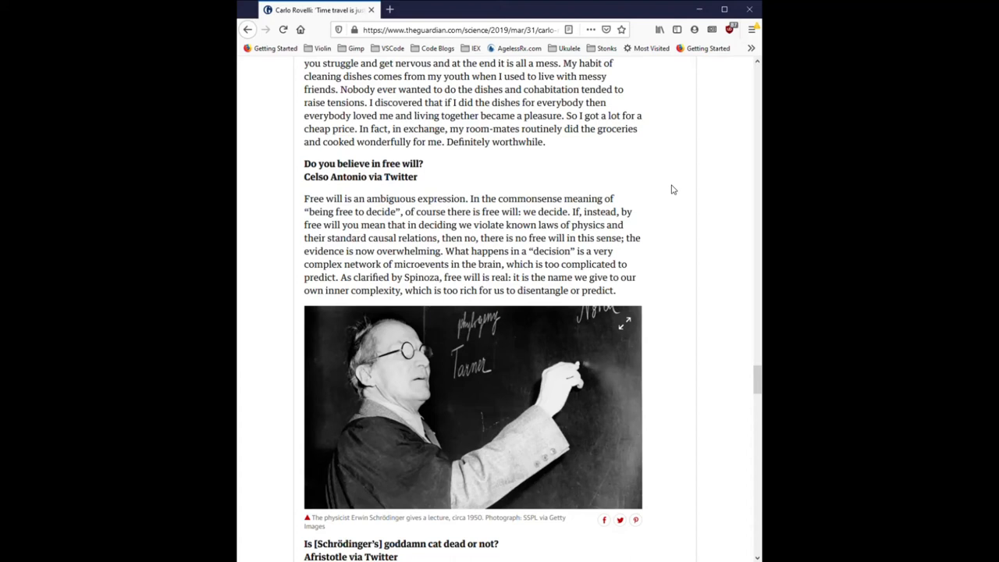
mouse_move(664, 178)
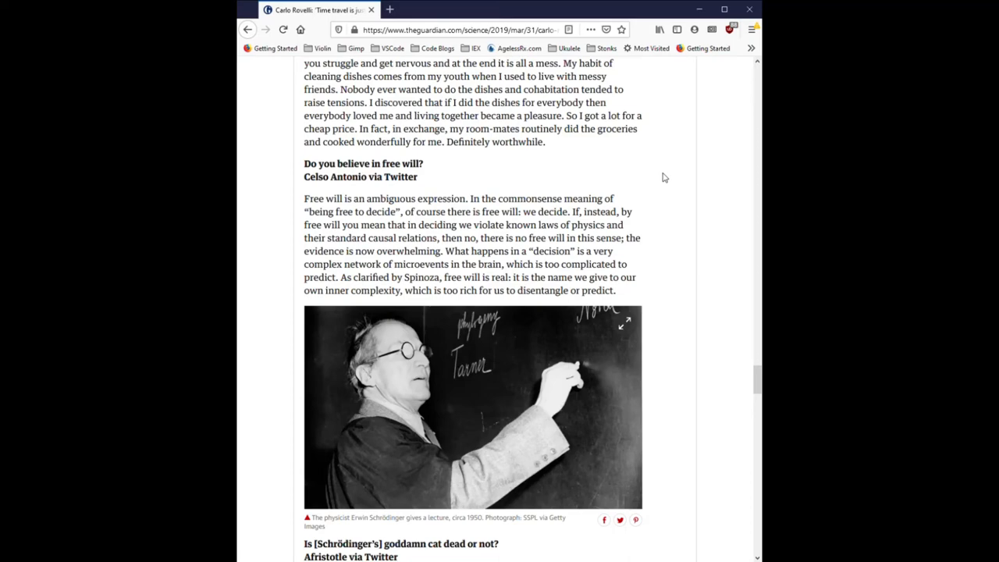
scroll(down, 3)
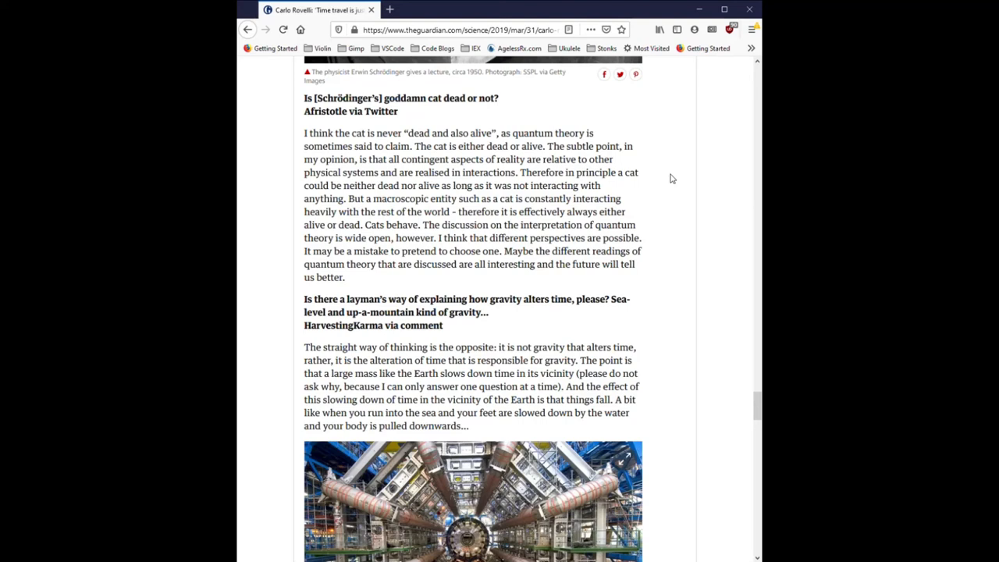
scroll(down, 3)
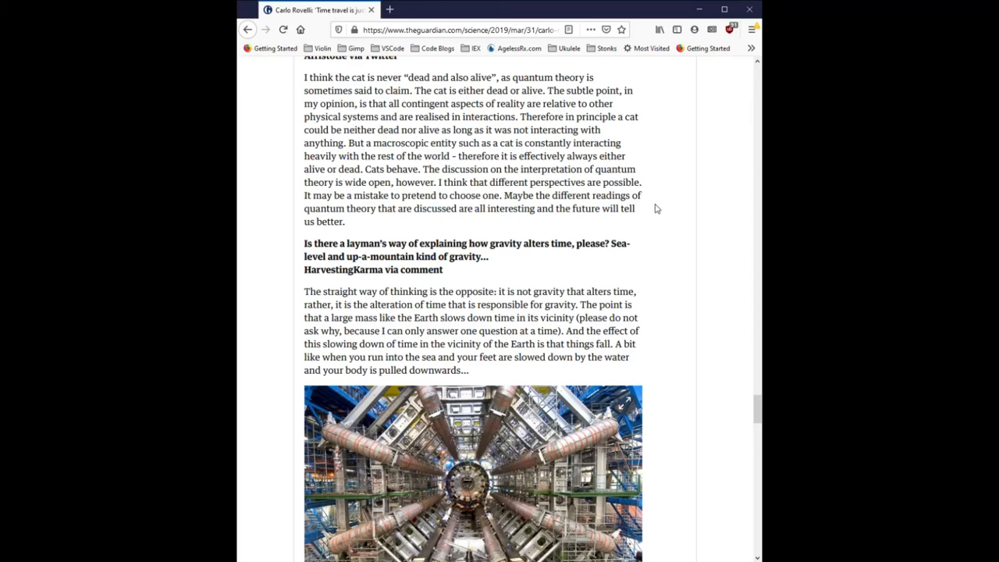
scroll(down, 3)
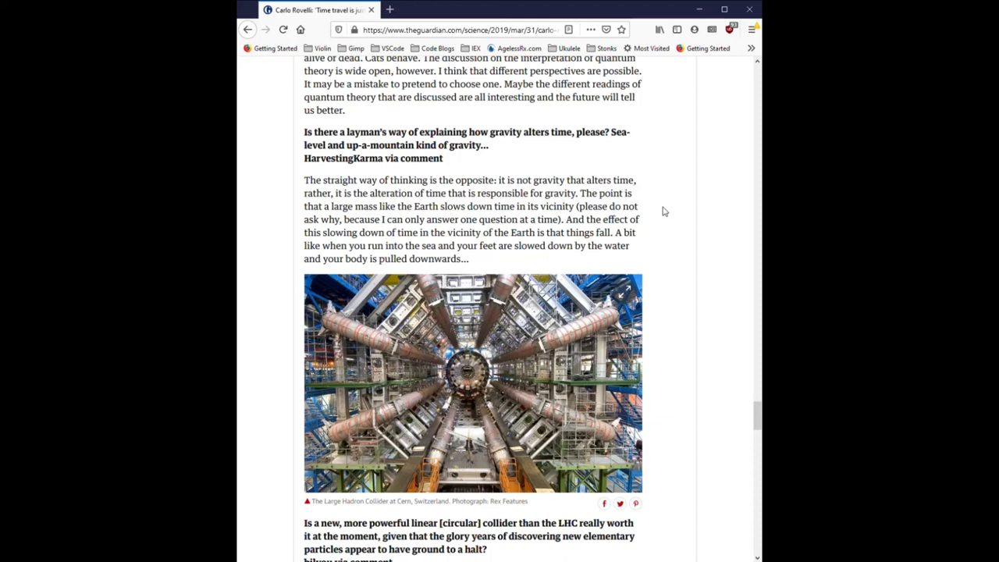
scroll(down, 3)
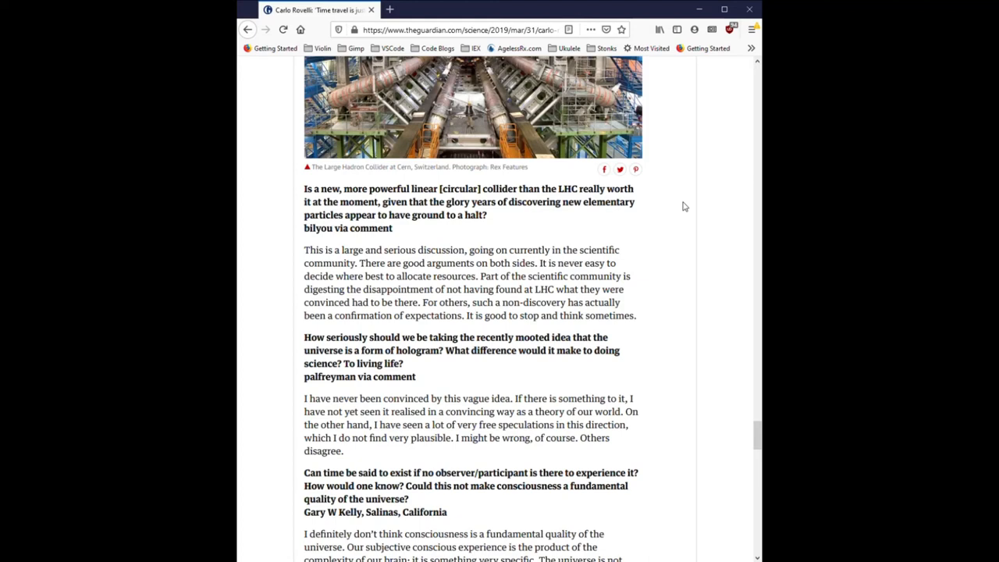
mouse_move(677, 205)
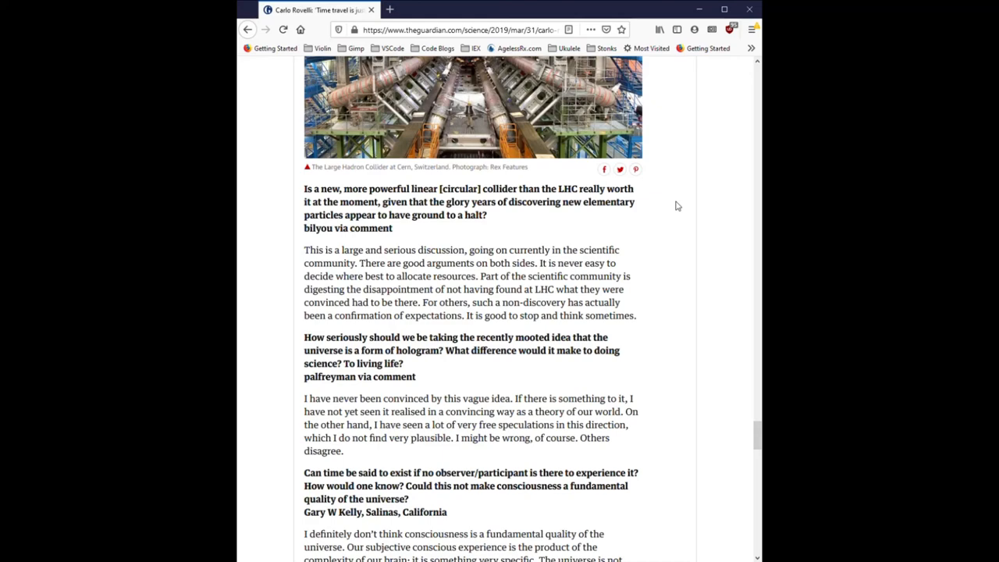
scroll(down, 3)
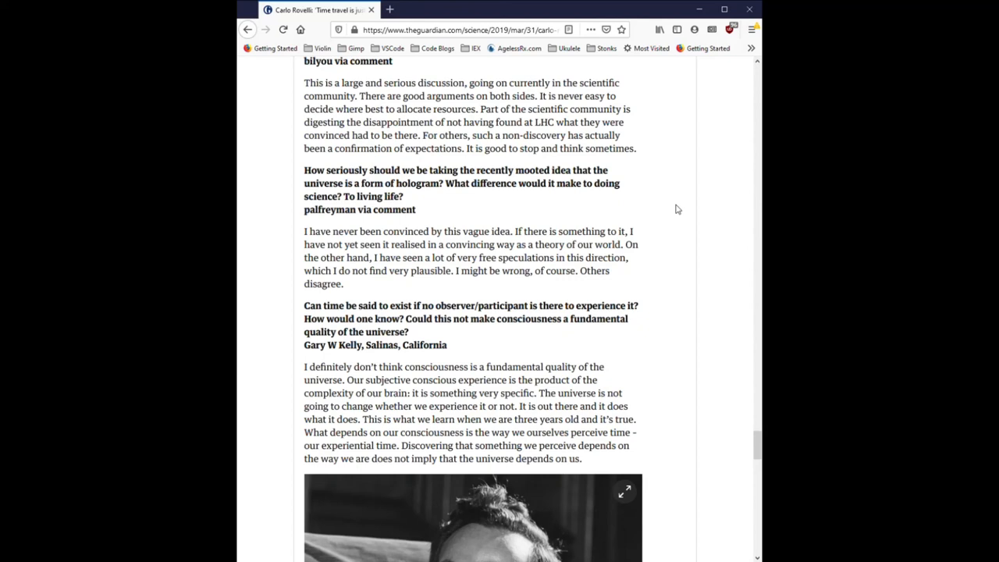
scroll(down, 3)
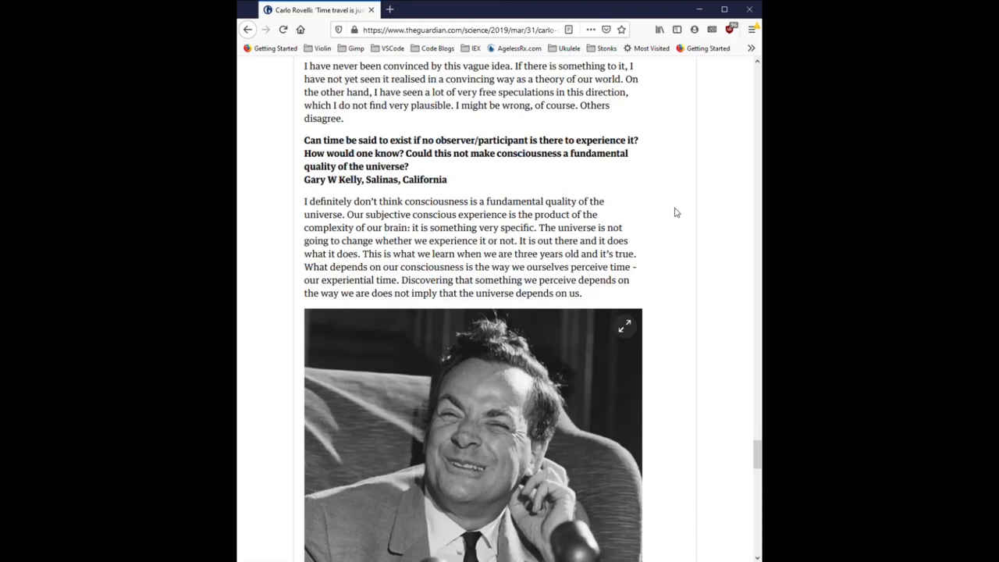
scroll(down, 3)
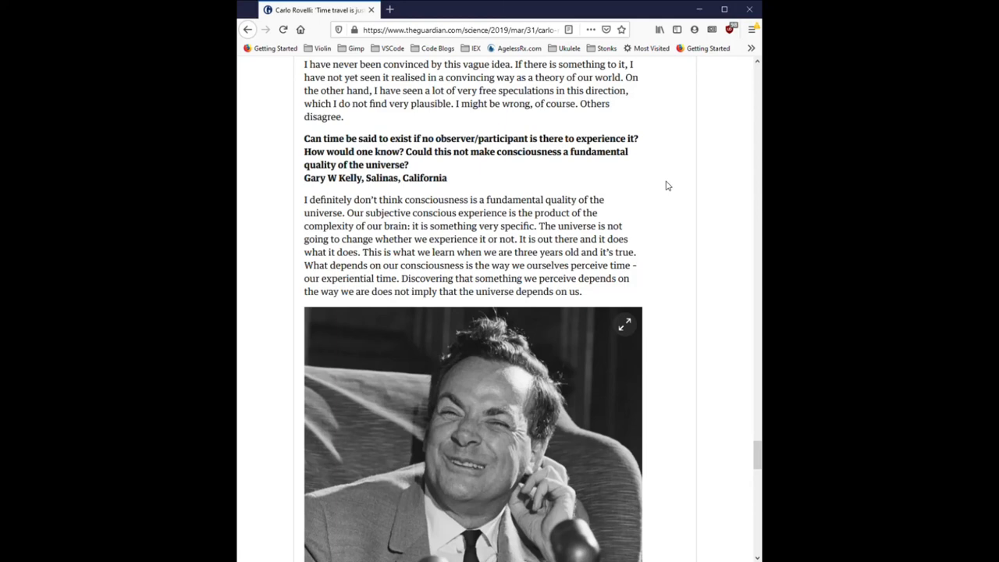
scroll(down, 3)
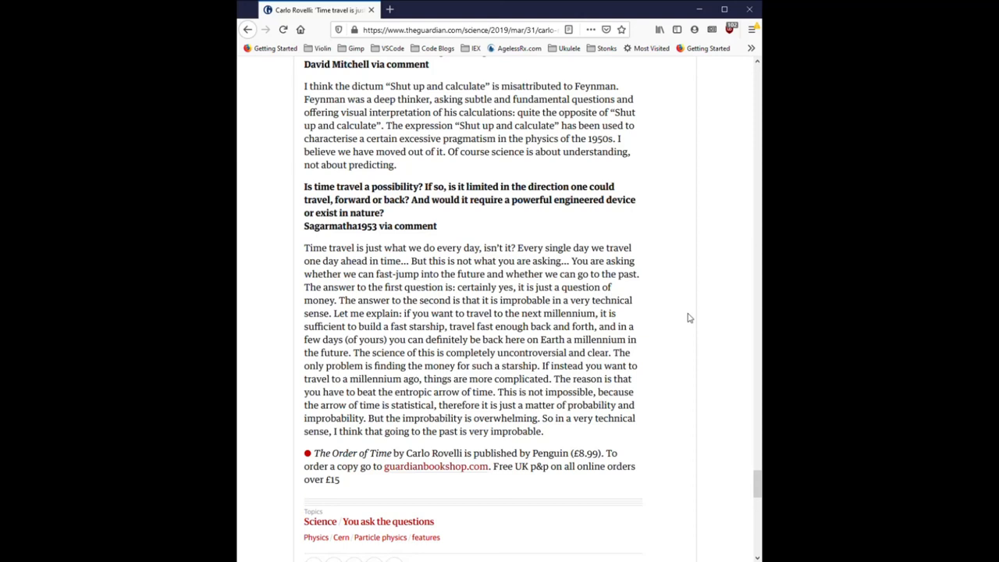
scroll(down, 3)
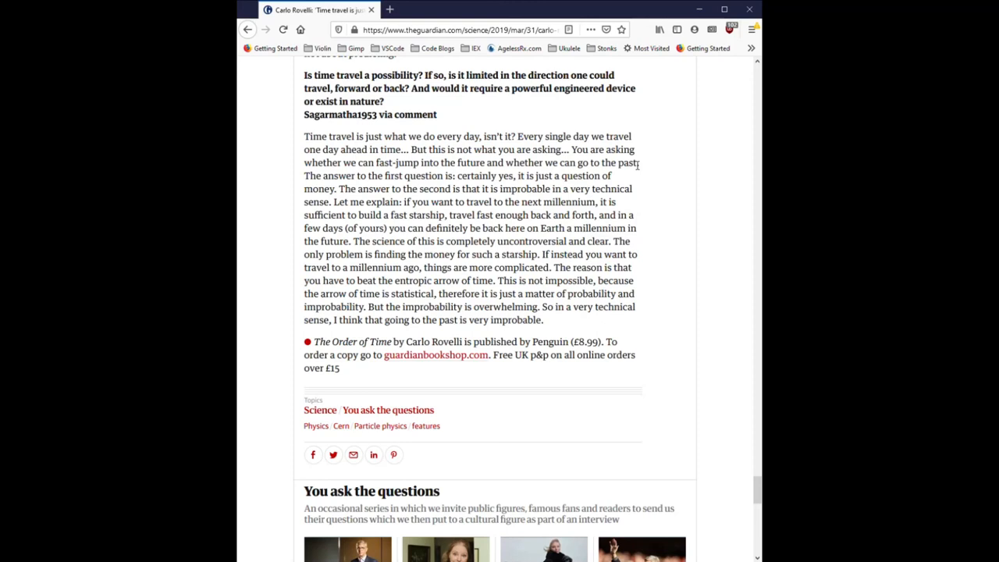